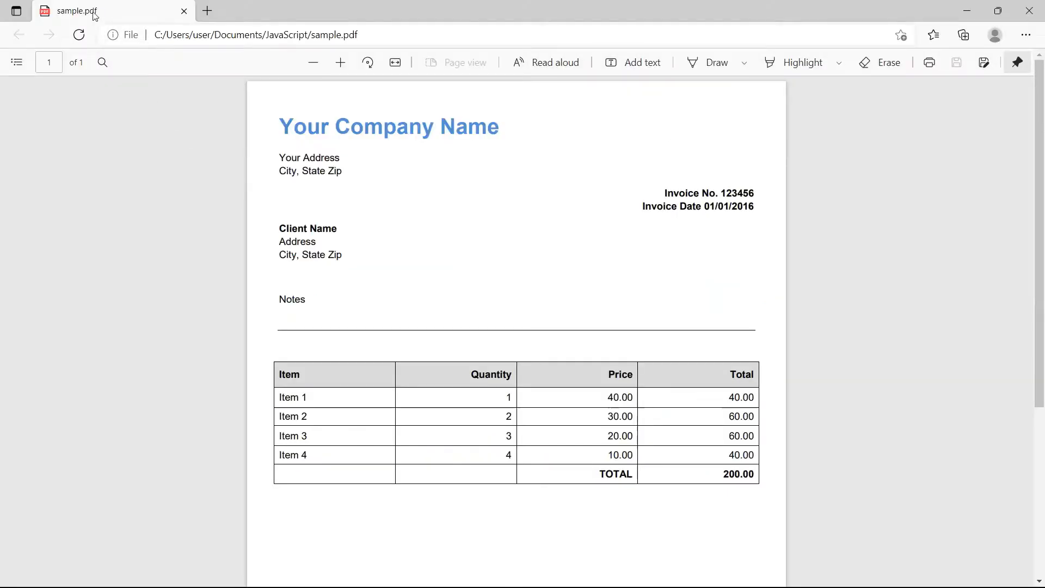
mouse_move(95, 15)
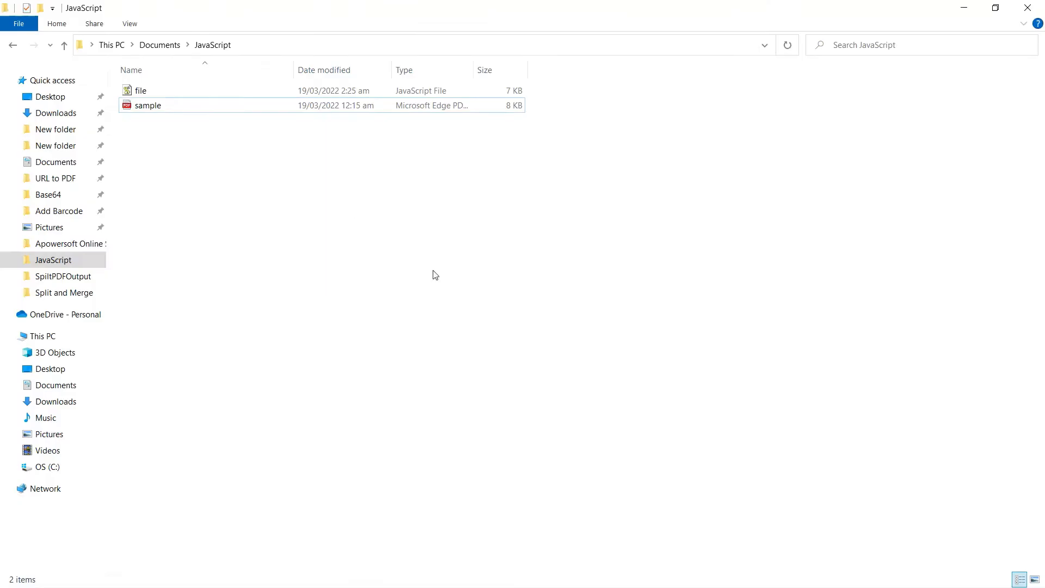
Review the sample PDF invoice and the API options on the PDF.co dashboard.
left_click(148, 105)
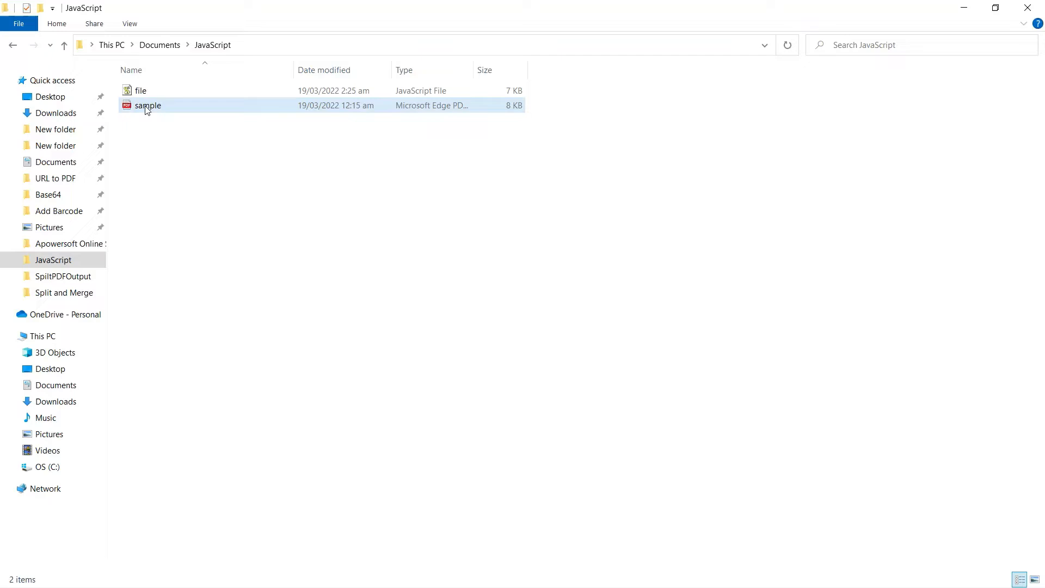
mouse_move(146, 107)
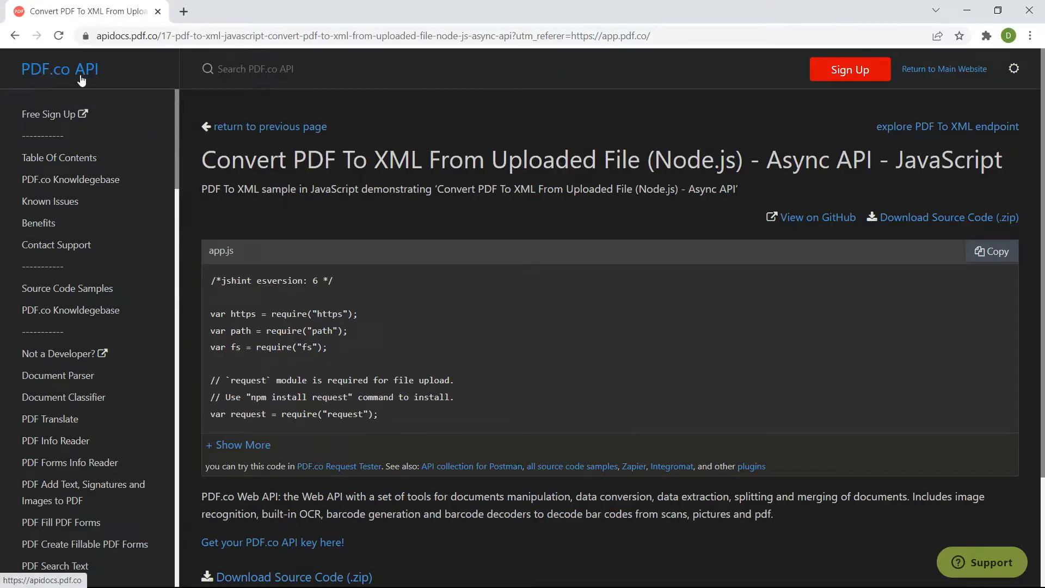
scroll("down", 3)
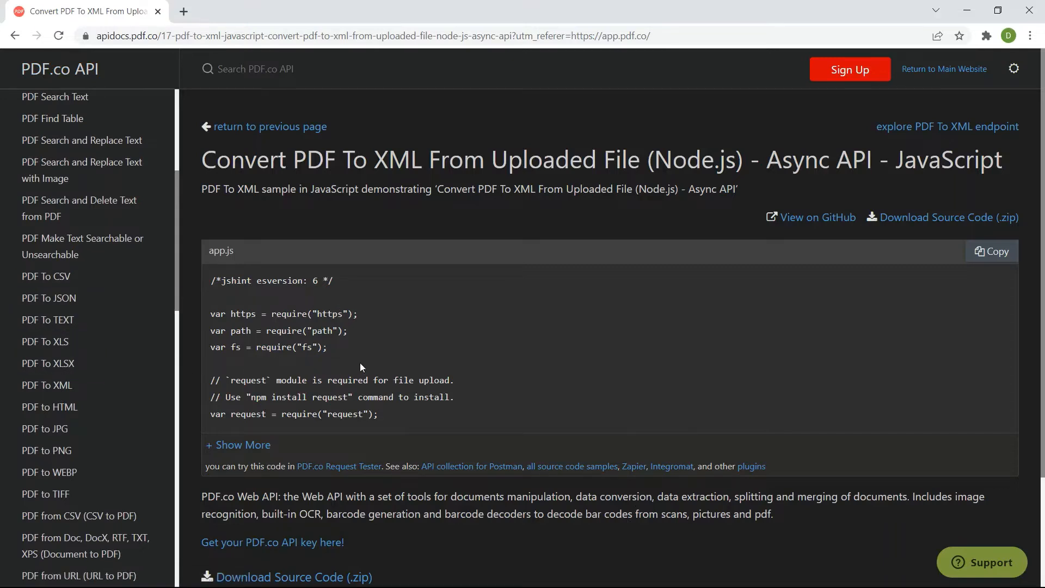
left_click(992, 250)
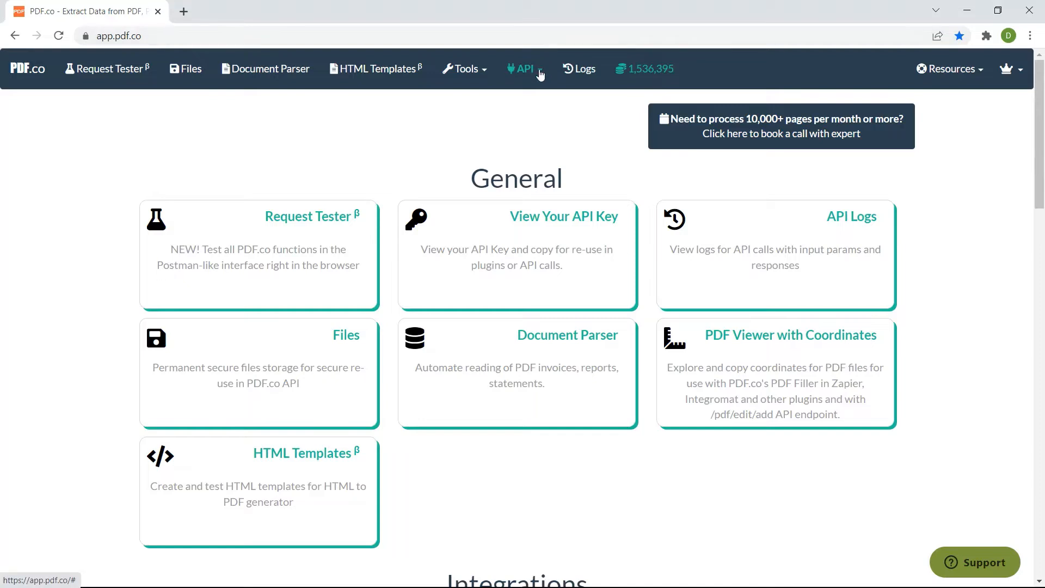
left_click(525, 68)
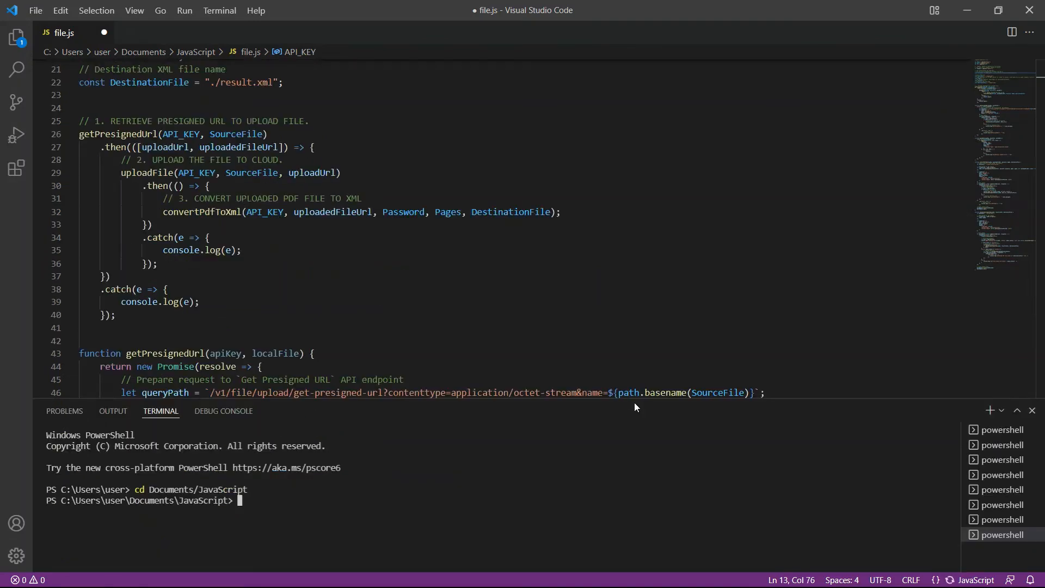
Run 'node file' to convert the invoice, then view the generated result.xml.
type("node")
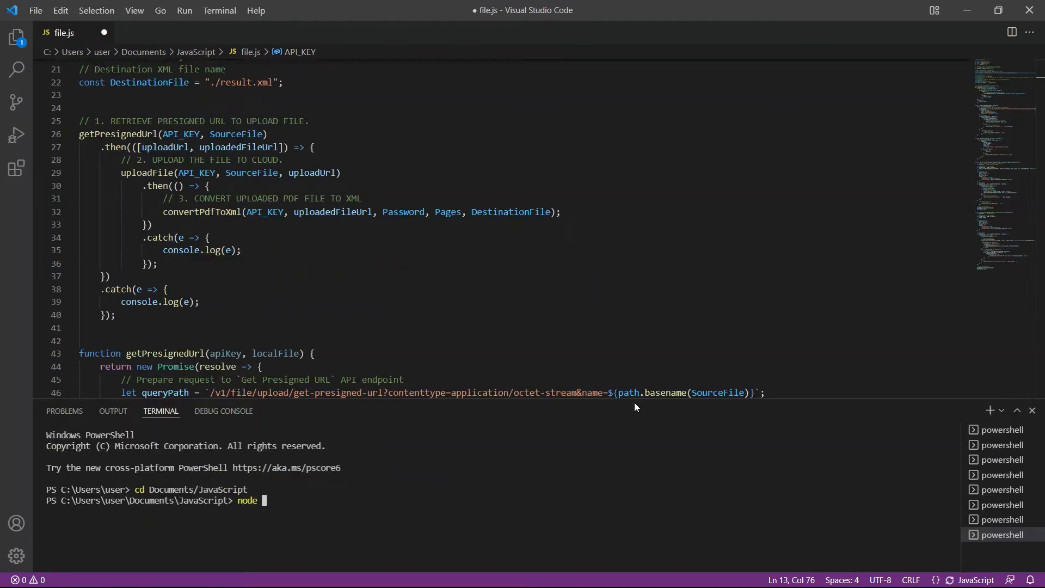
type("file")
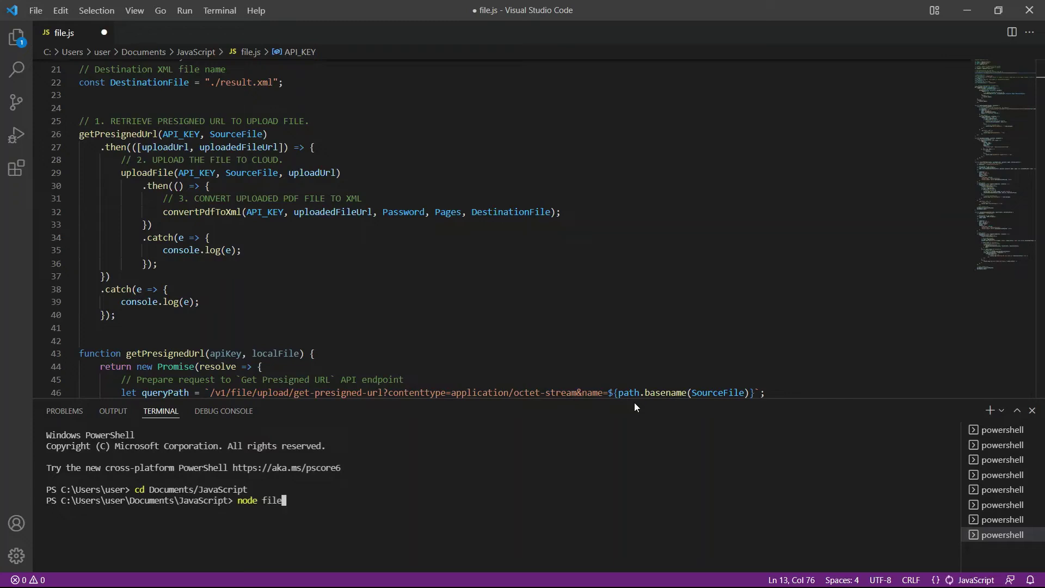
key("Enter")
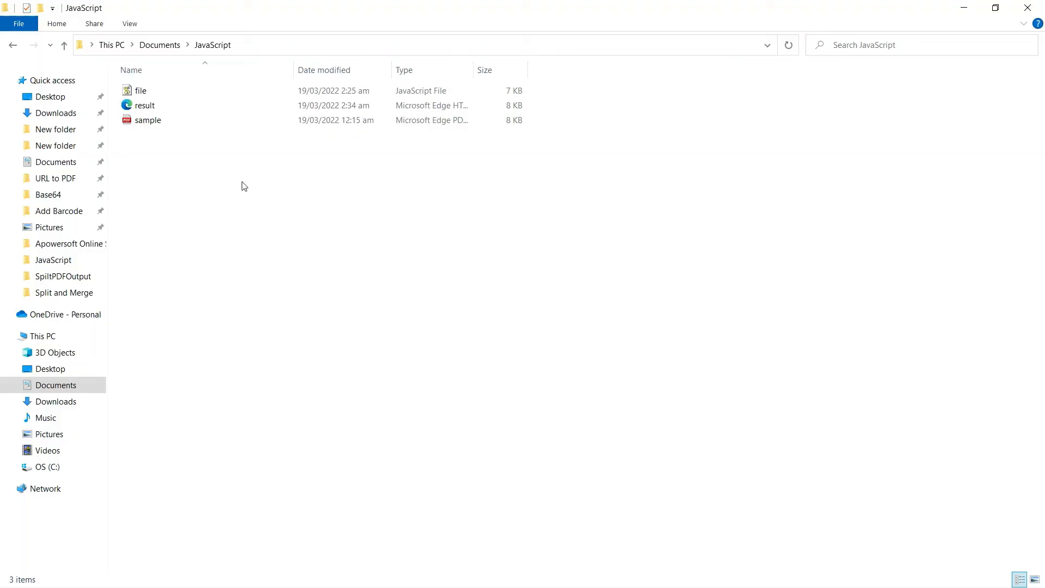
double_click(143, 105)
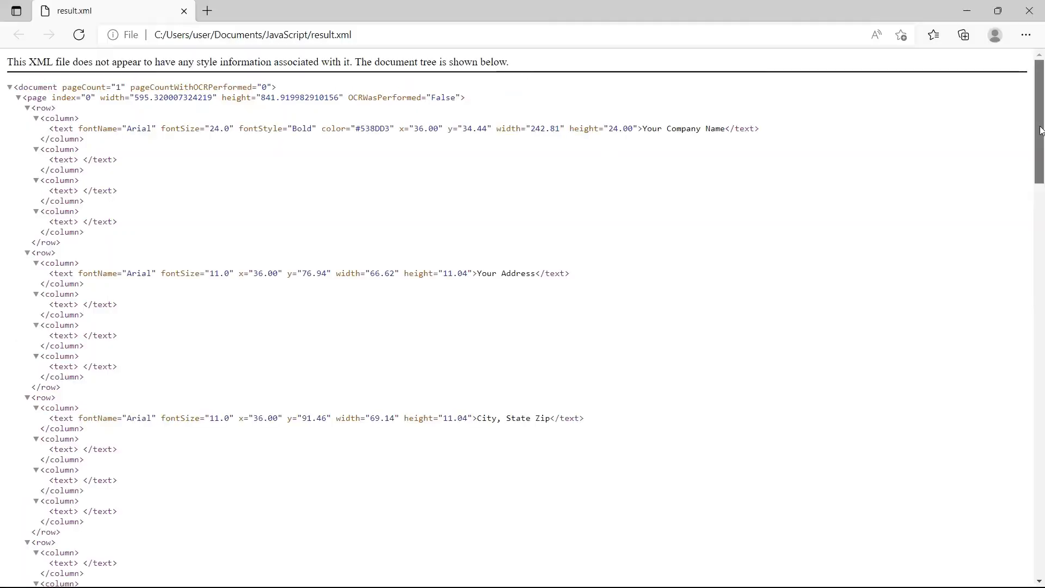
scroll("down", 3)
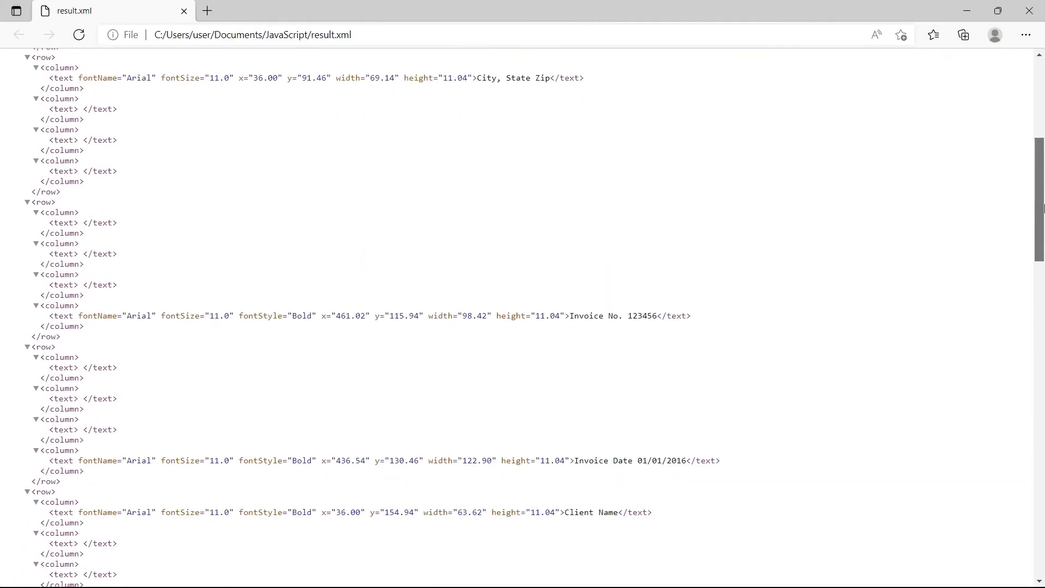
scroll("down", 3)
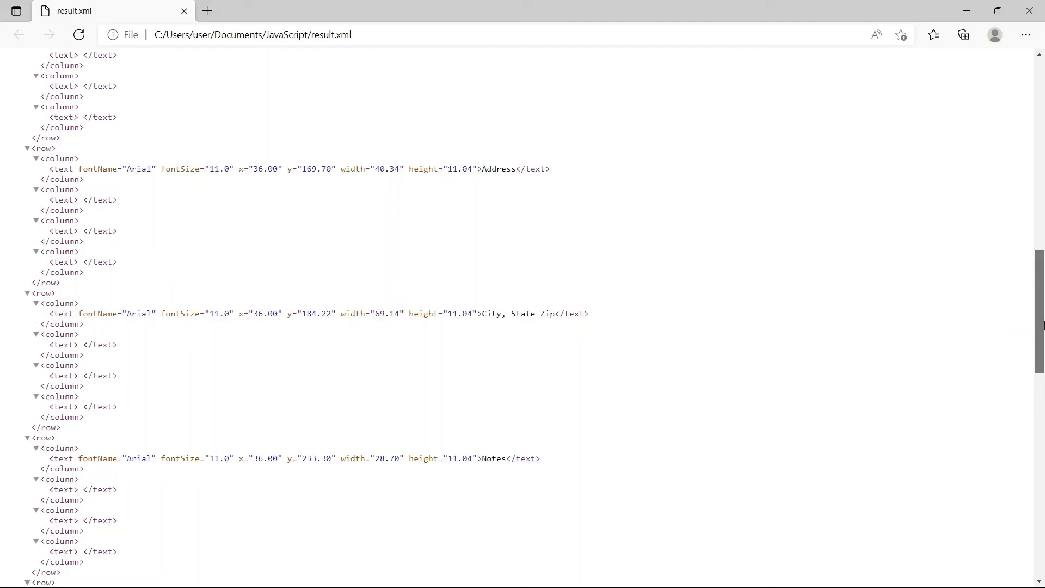
scroll("down", 3)
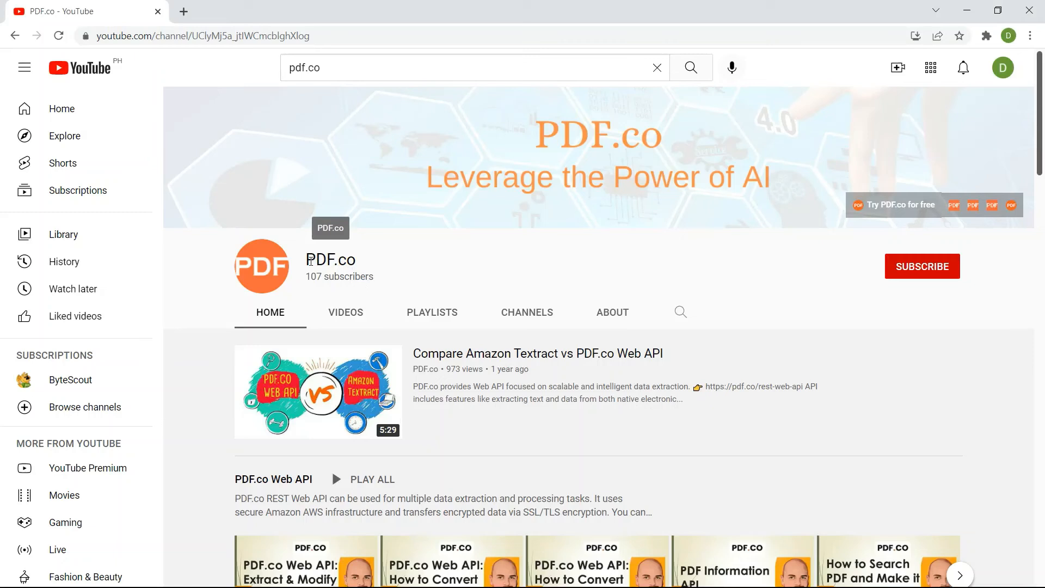
mouse_move(922, 270)
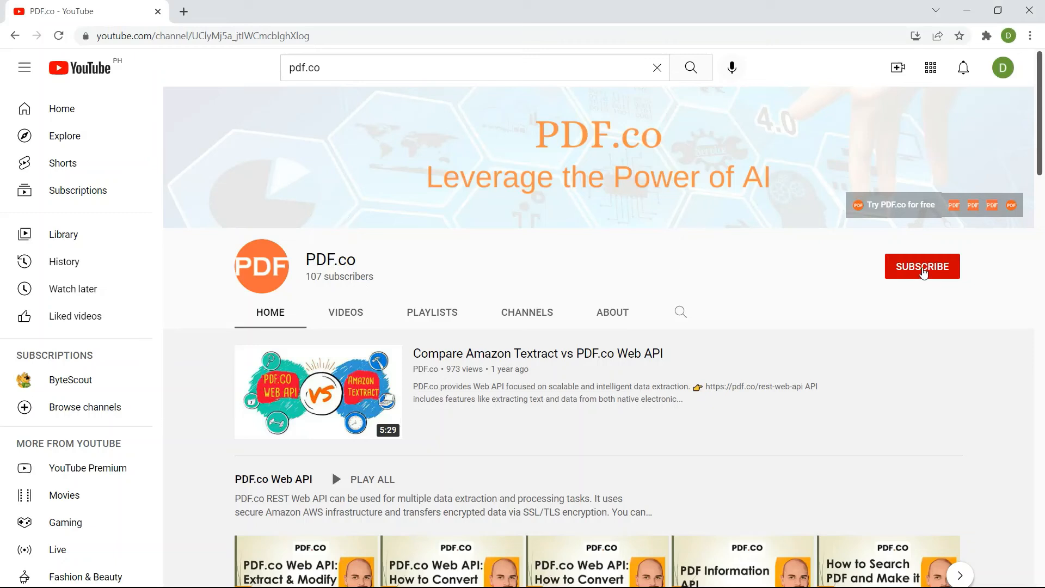
Subscribe to the PDF.co YouTube channel.
left_click(921, 265)
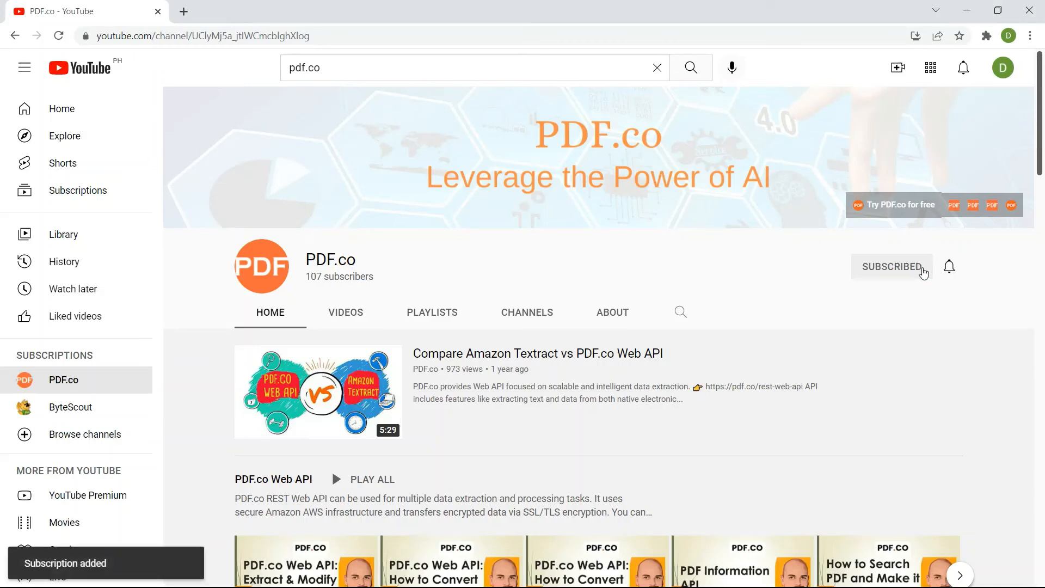